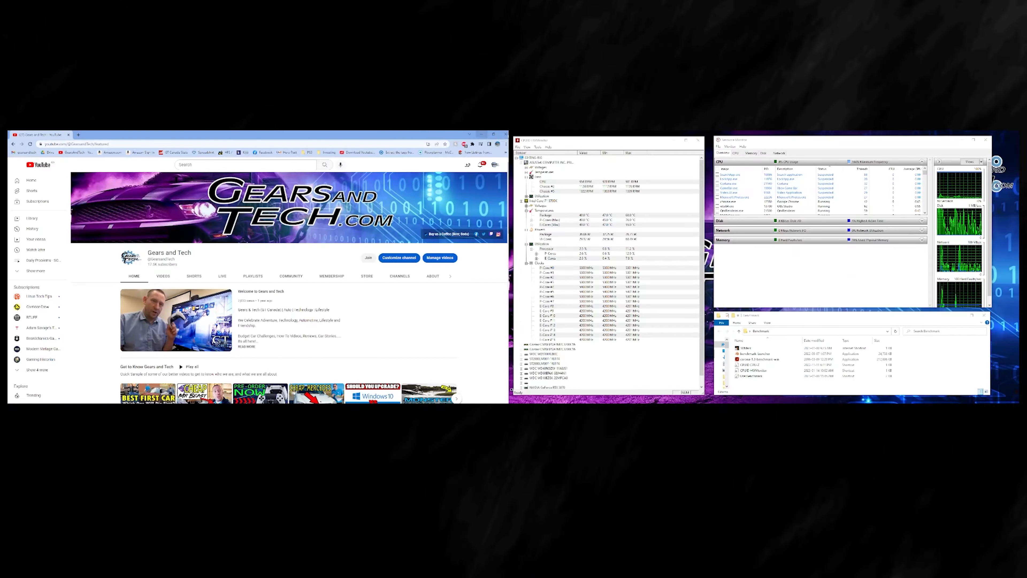
Step: Close the Chrome window showing the Gears and Tech YouTube channel
{"action": "left_click", "coordinate": [501, 135]}
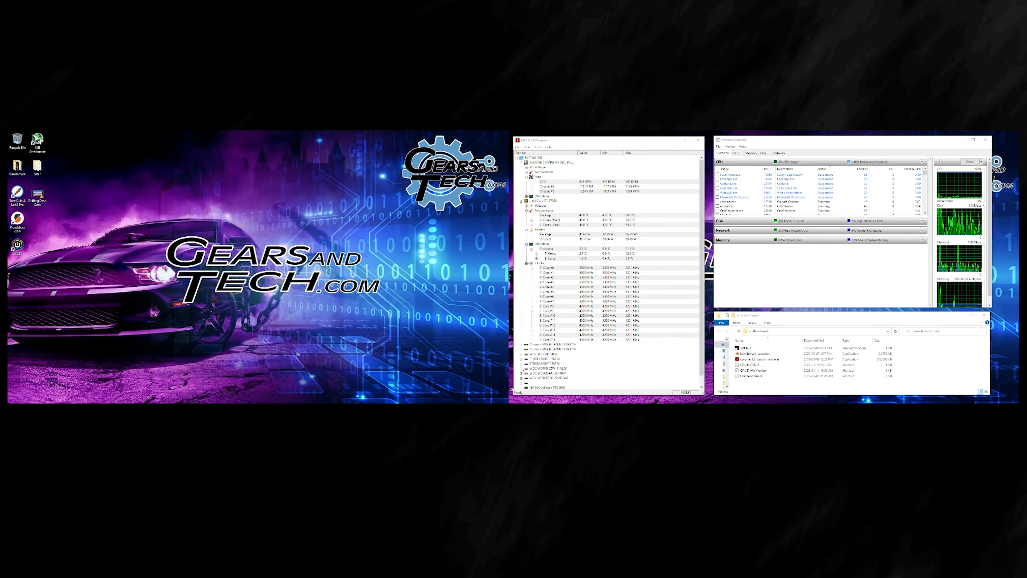